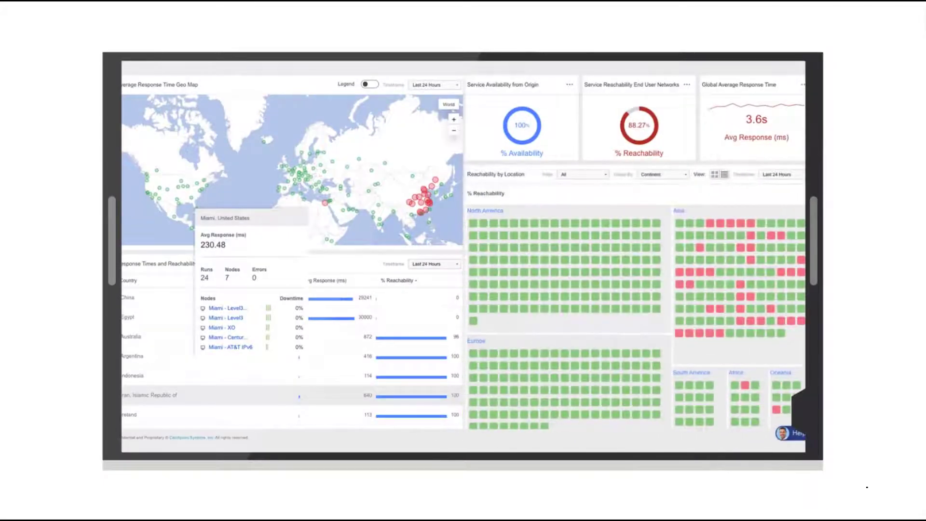
{"action": "mouse_move", "coordinate": [700, 289]}
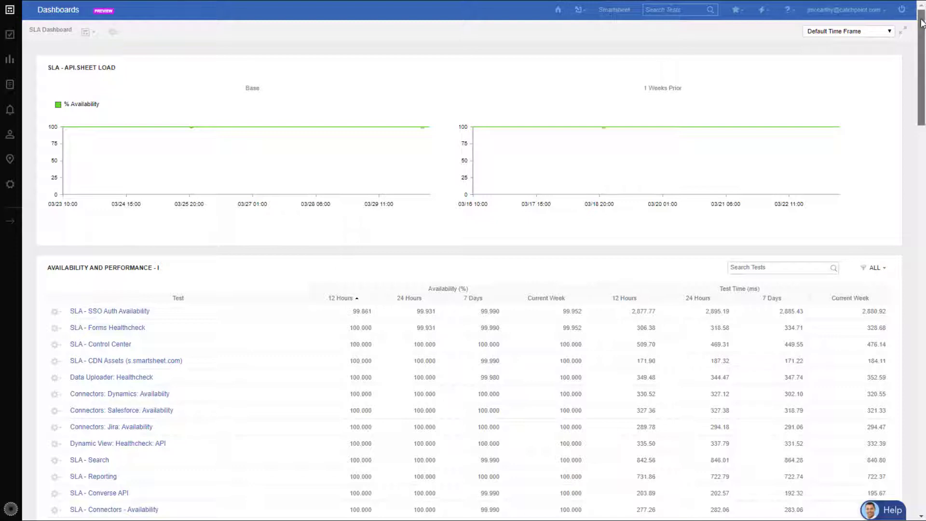
{"action": "scroll", "scroll_direction": "down", "scroll_amount": 3}
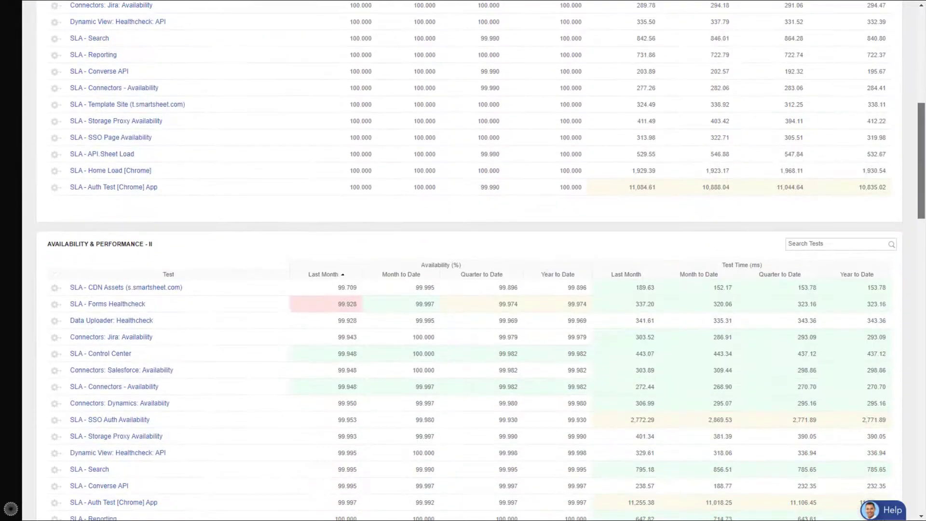
{"action": "scroll", "scroll_direction": "down", "scroll_amount": 3}
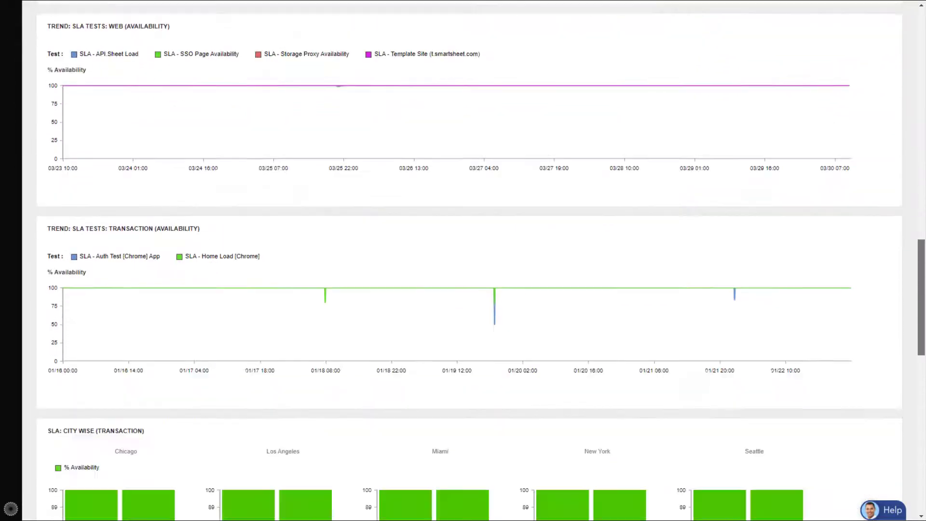
{"action": "scroll", "scroll_direction": "down", "scroll_amount": 3}
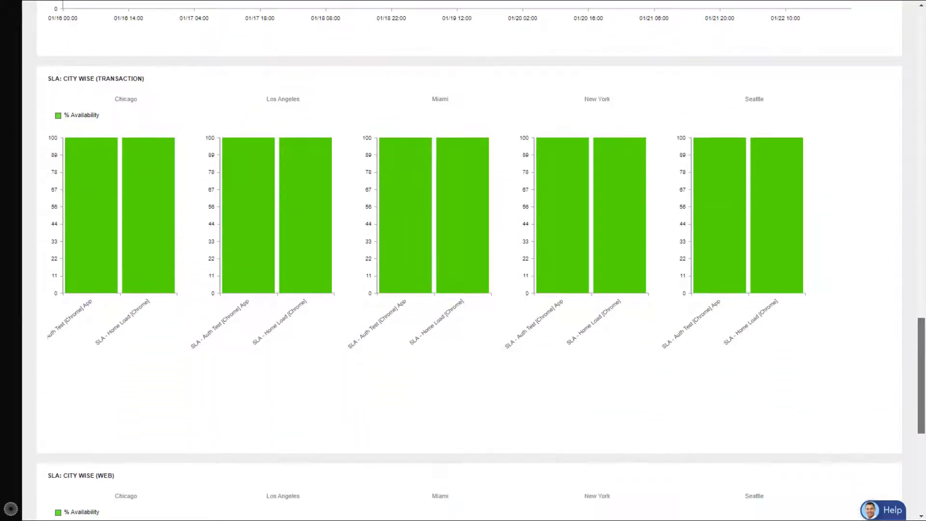
{"action": "scroll", "scroll_direction": "down", "scroll_amount": 3}
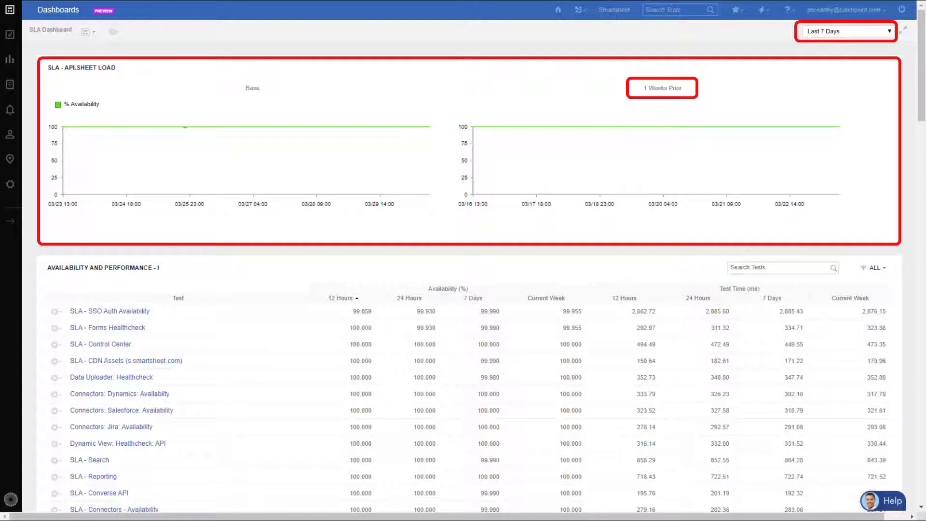
{"action": "scroll", "scroll_direction": "down", "scroll_amount": 3}
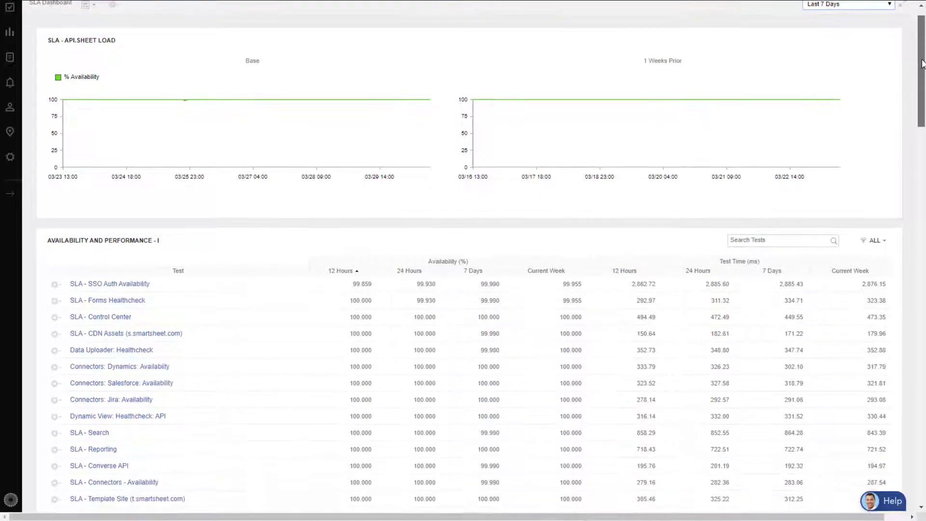
{"action": "scroll", "scroll_direction": "down", "scroll_amount": 3}
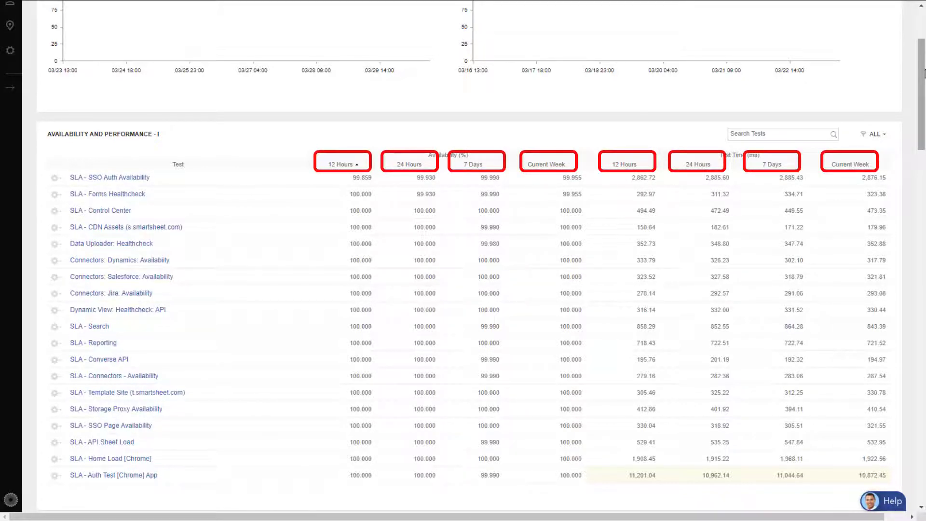
{"action": "scroll", "scroll_direction": "down", "scroll_amount": 3}
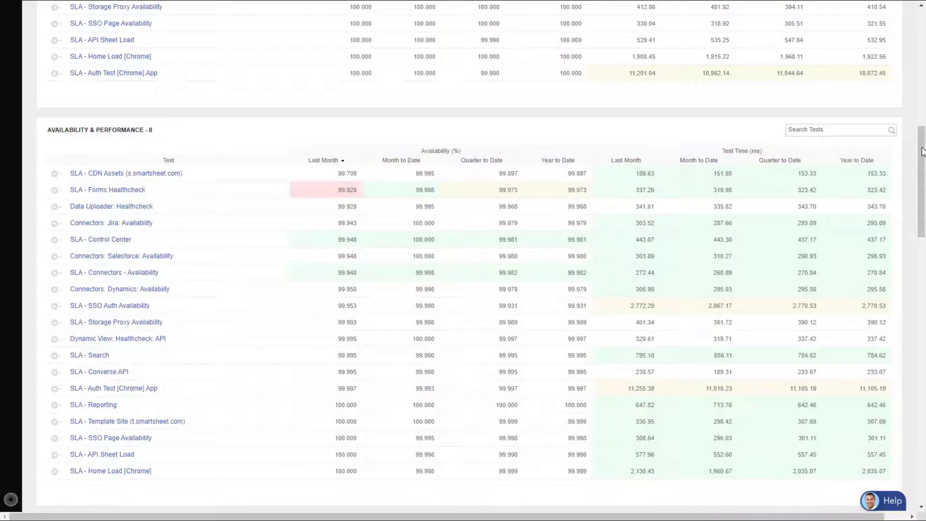
{"action": "scroll", "scroll_direction": "down", "scroll_amount": 3}
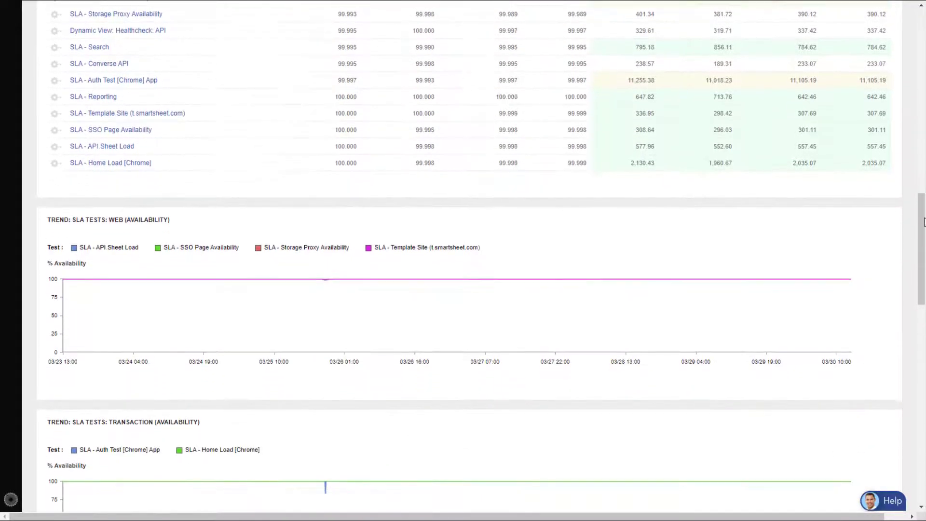
{"action": "scroll", "scroll_direction": "down", "scroll_amount": 3}
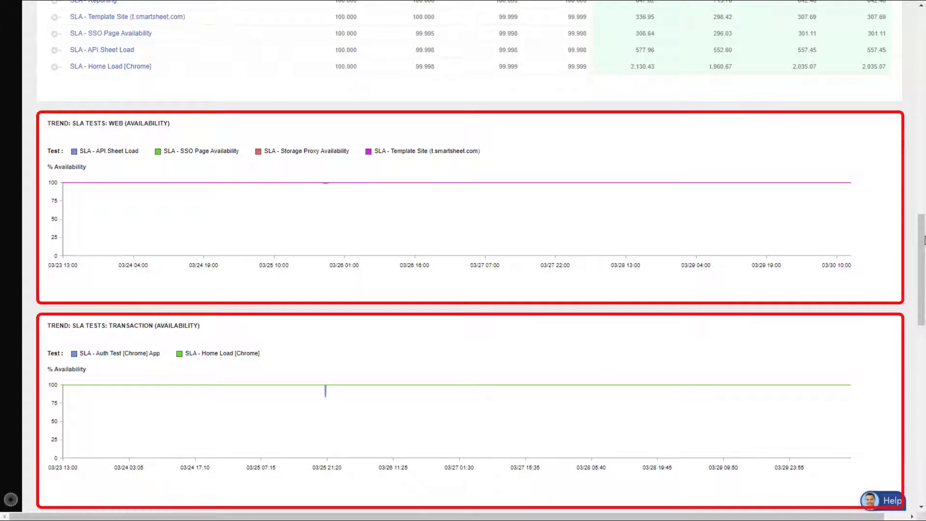
{"action": "scroll", "scroll_direction": "down", "scroll_amount": 3}
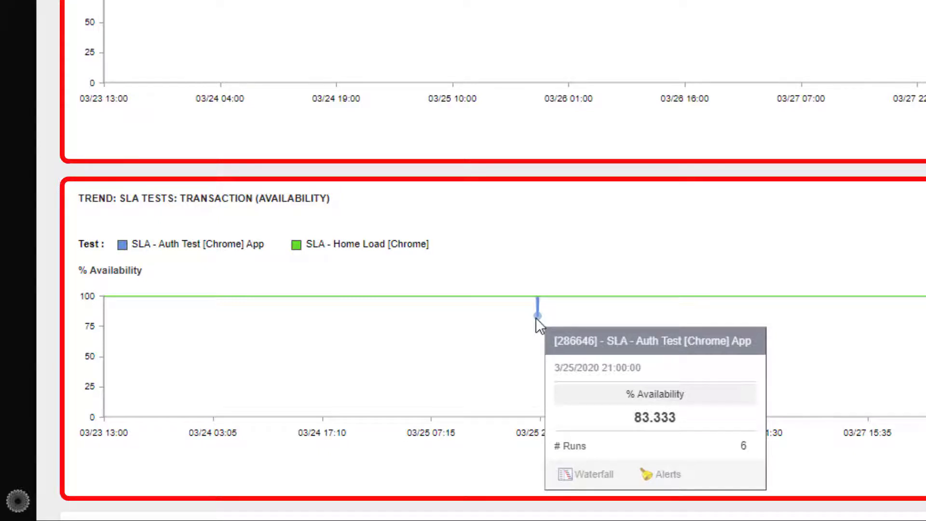
{"action": "scroll", "scroll_direction": "down", "scroll_amount": 3}
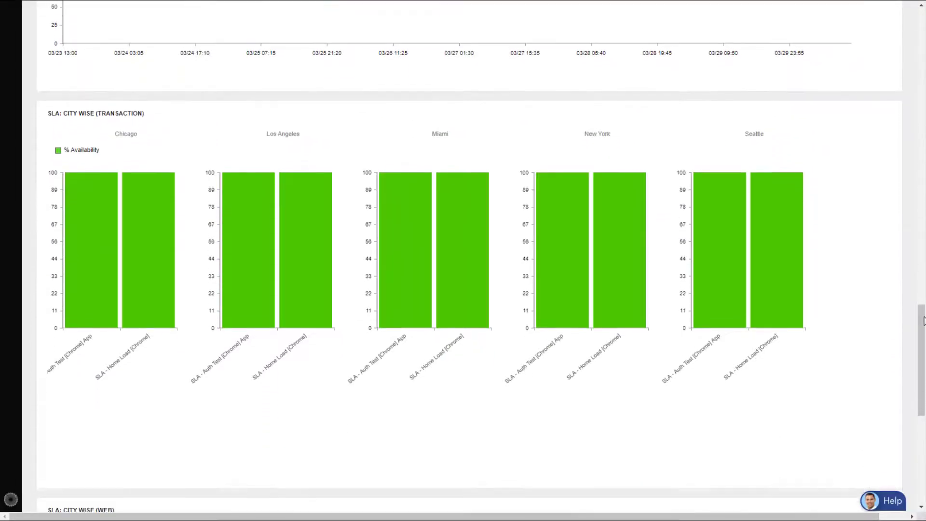
{"action": "scroll", "scroll_direction": "down", "scroll_amount": 3}
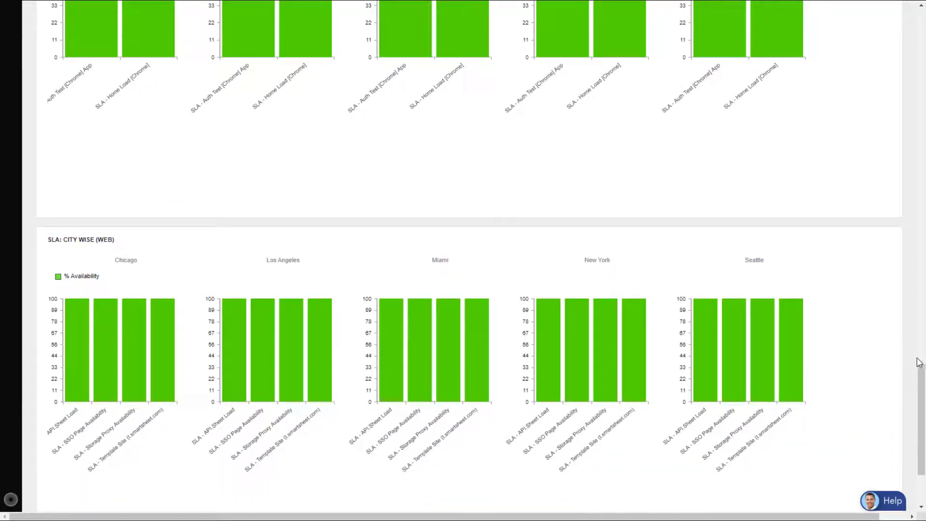
{"action": "scroll", "scroll_direction": "down", "scroll_amount": 3}
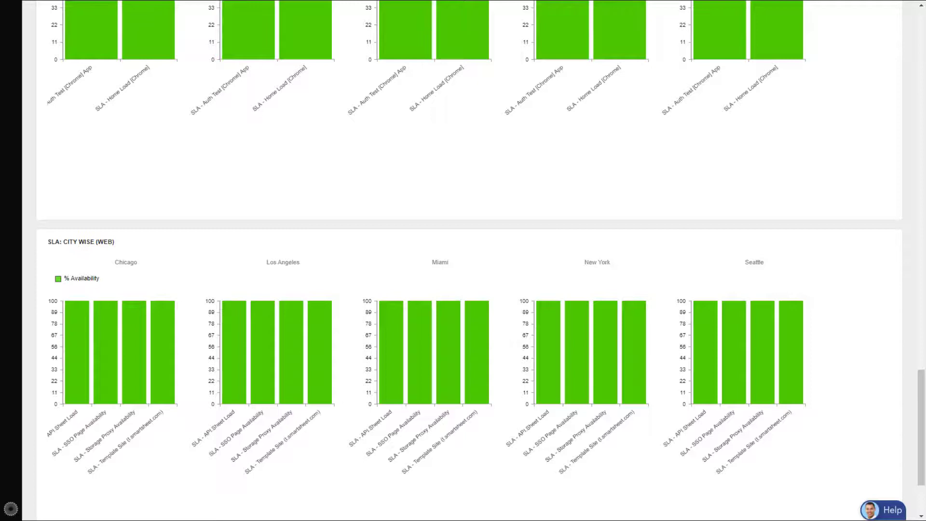